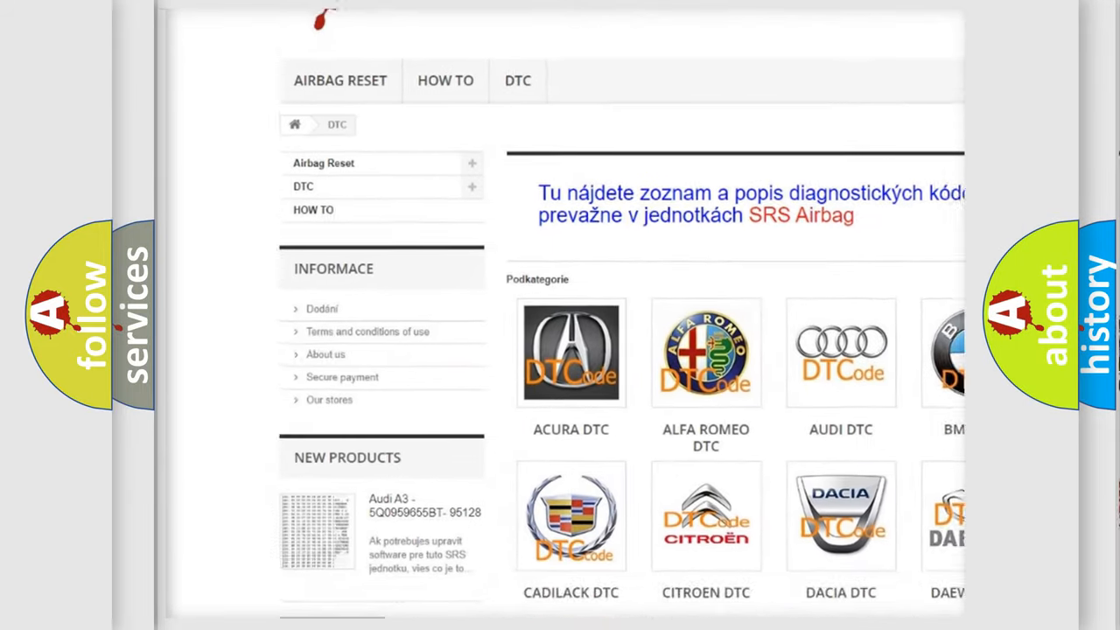
- Locate Mazda in the DTC brand grid and show its code list with P0A9B
{"action": "scroll", "scroll_direction": "down", "scroll_amount": 3}
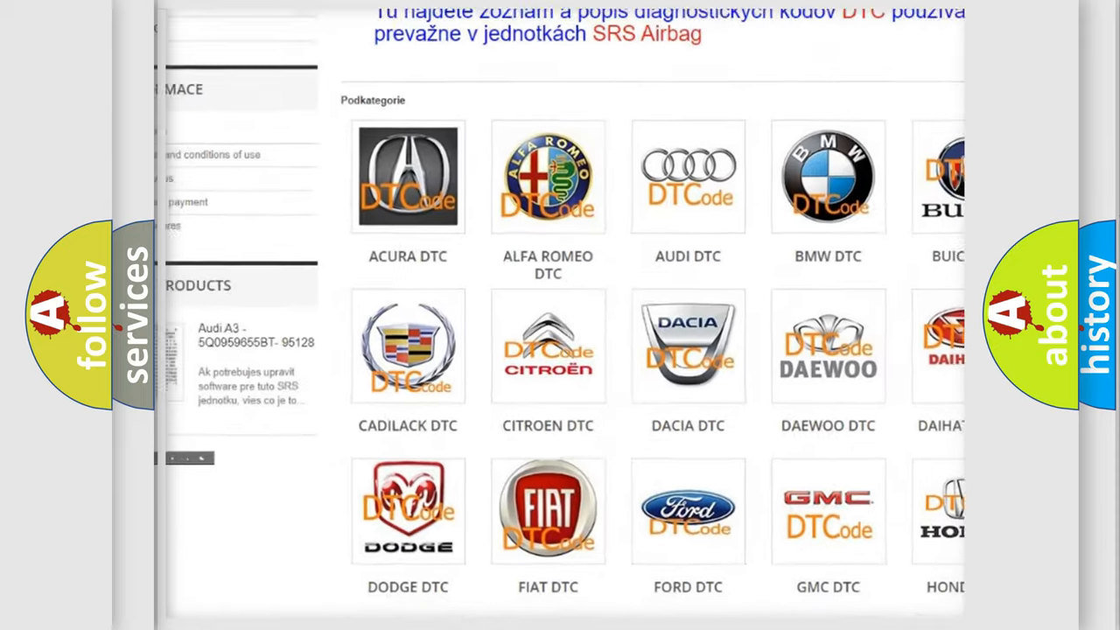
{"action": "scroll", "scroll_direction": "down", "scroll_amount": 3}
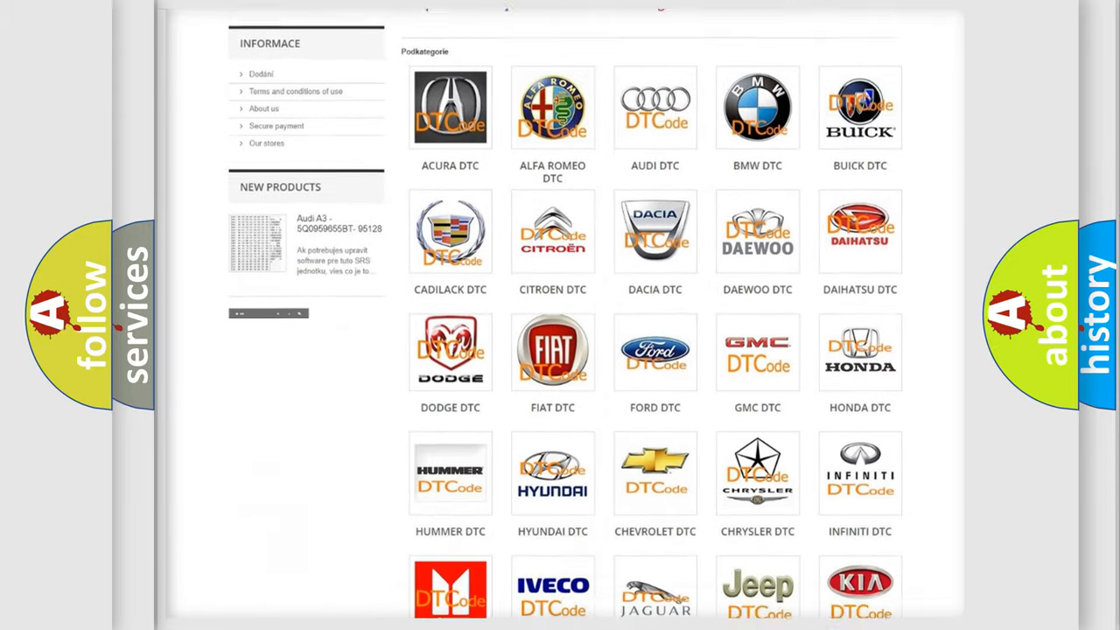
{"action": "scroll", "scroll_direction": "down", "scroll_amount": 3}
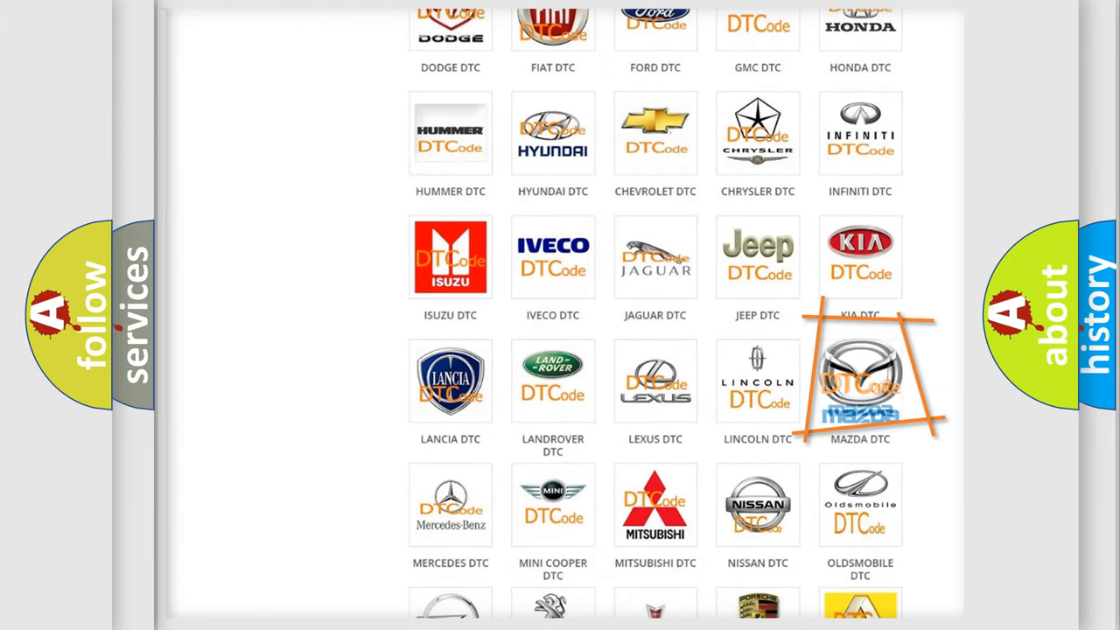
{"action": "left_click", "coordinate": [861, 381]}
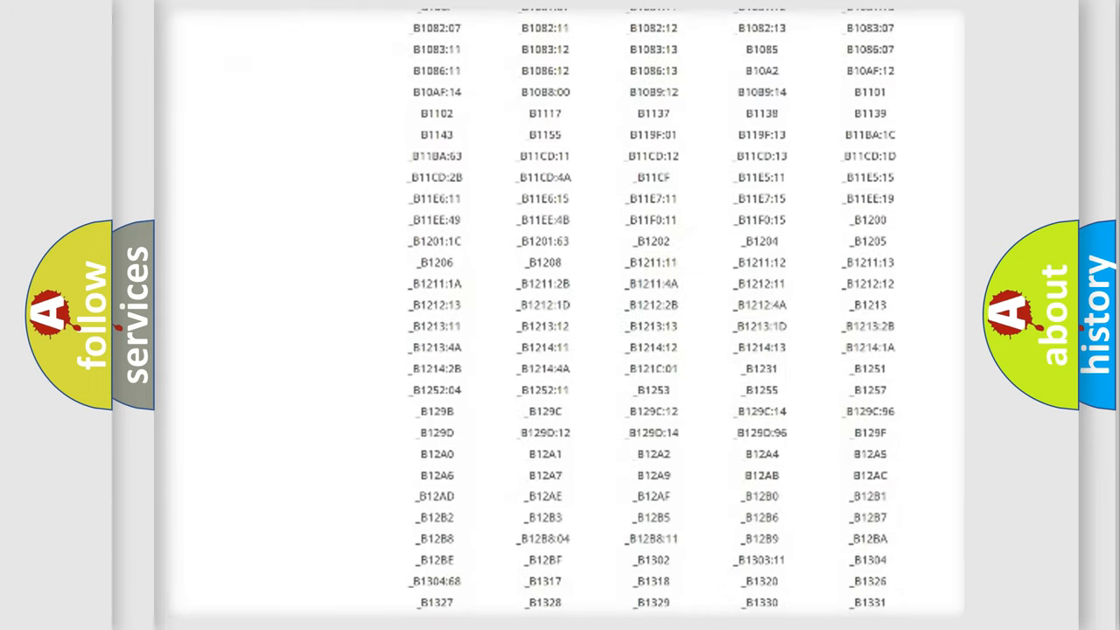
{"action": "scroll", "scroll_direction": "down", "scroll_amount": 3}
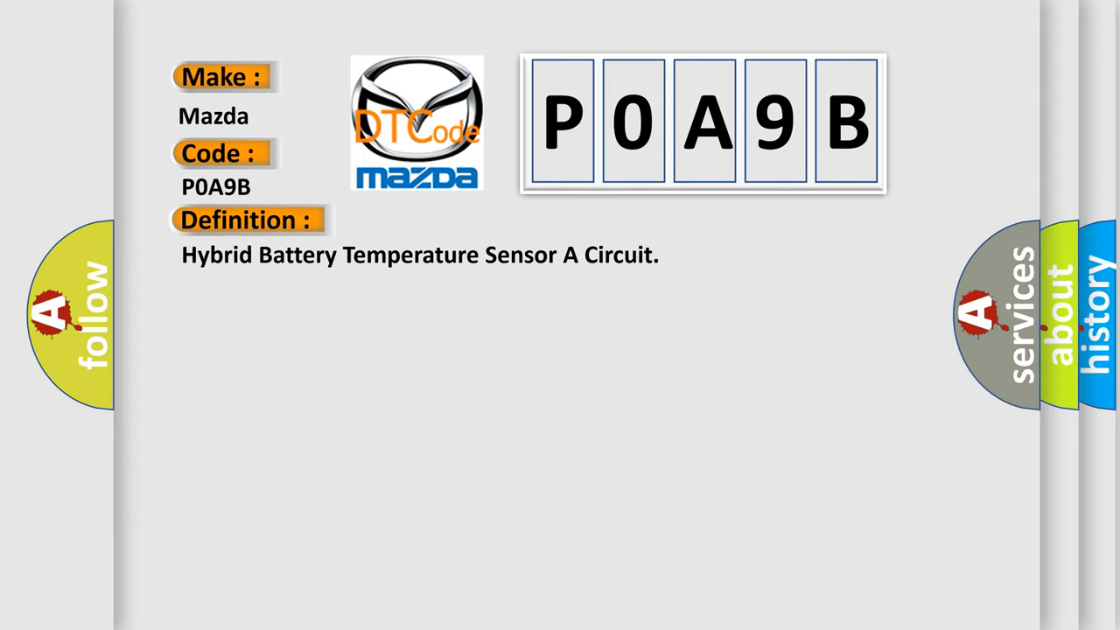
- Reveal the P0A9B repair description: clear codes, repeat self-test, replace HVTB if it returns
{"action": "left_click", "coordinate": [453, 220]}
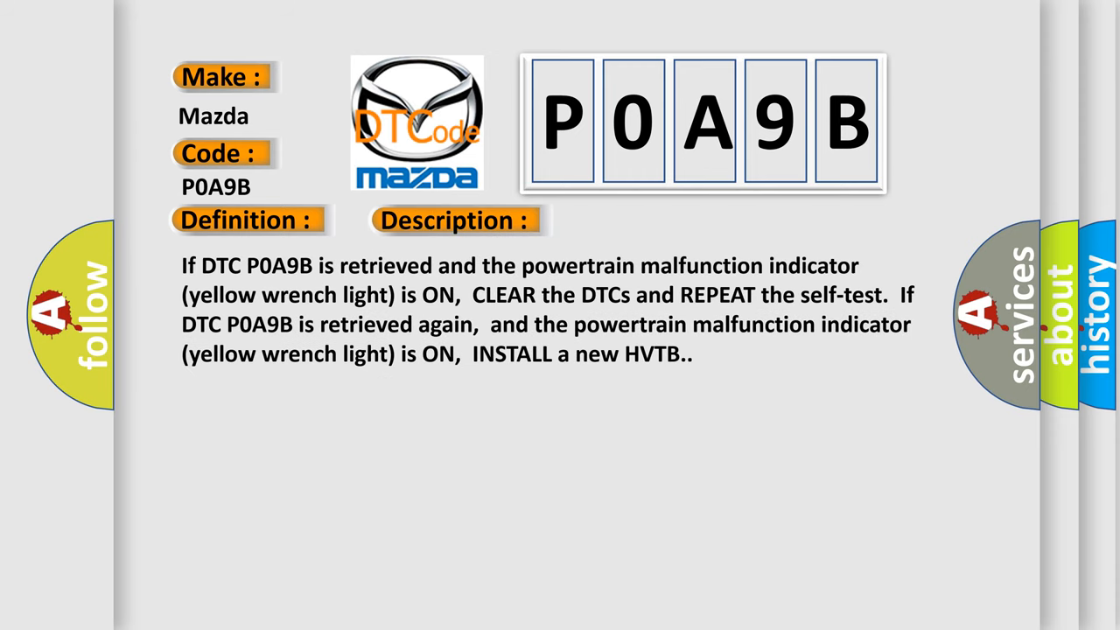